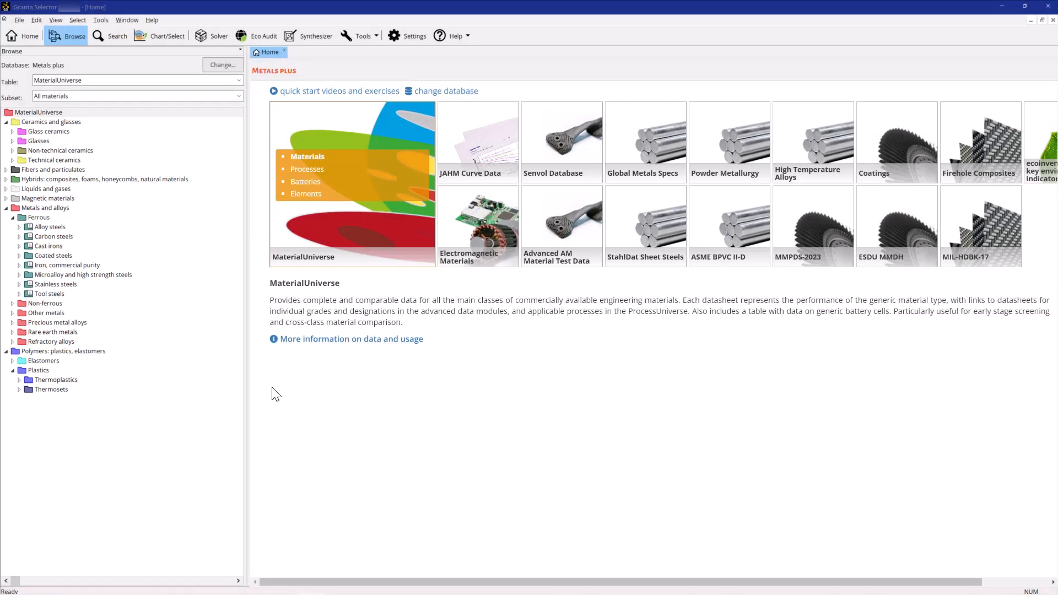
mouse_move(37, 296)
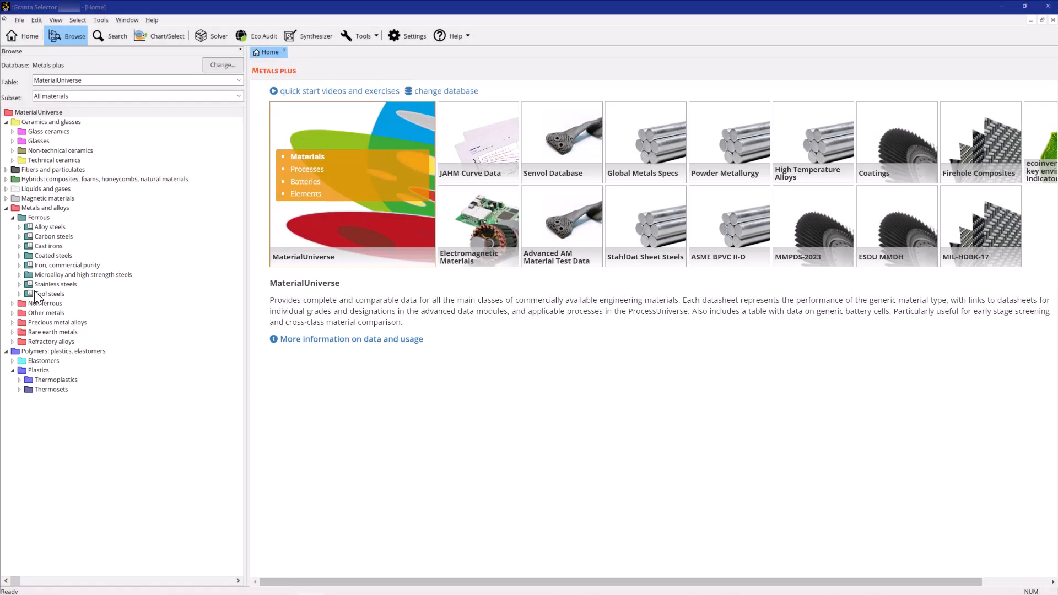
Expand Stainless steels down to the wrought austenitic AISI grades in the browse tree
left_click(18, 284)
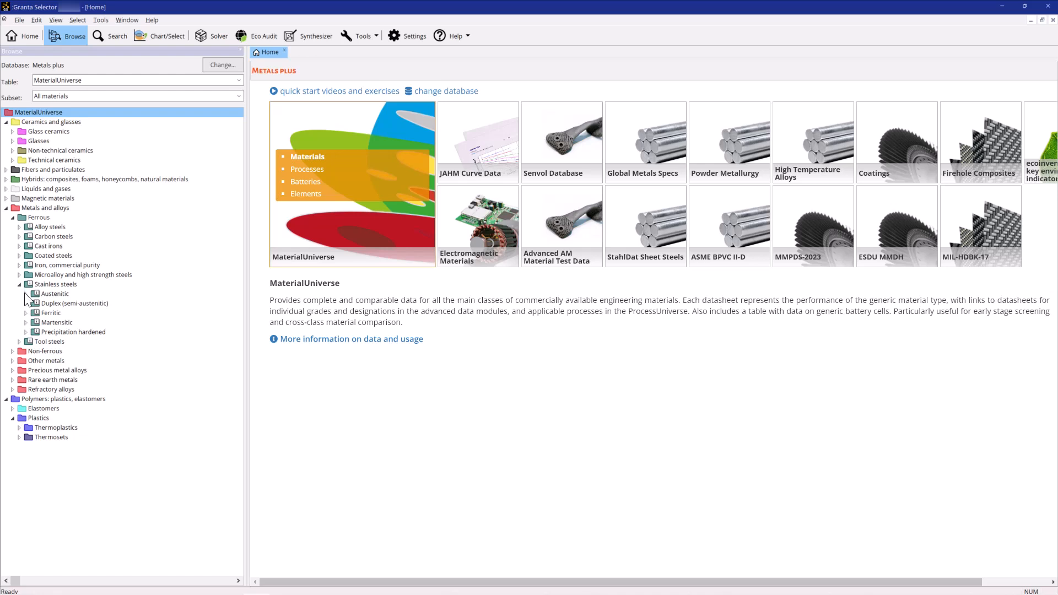
left_click(27, 293)
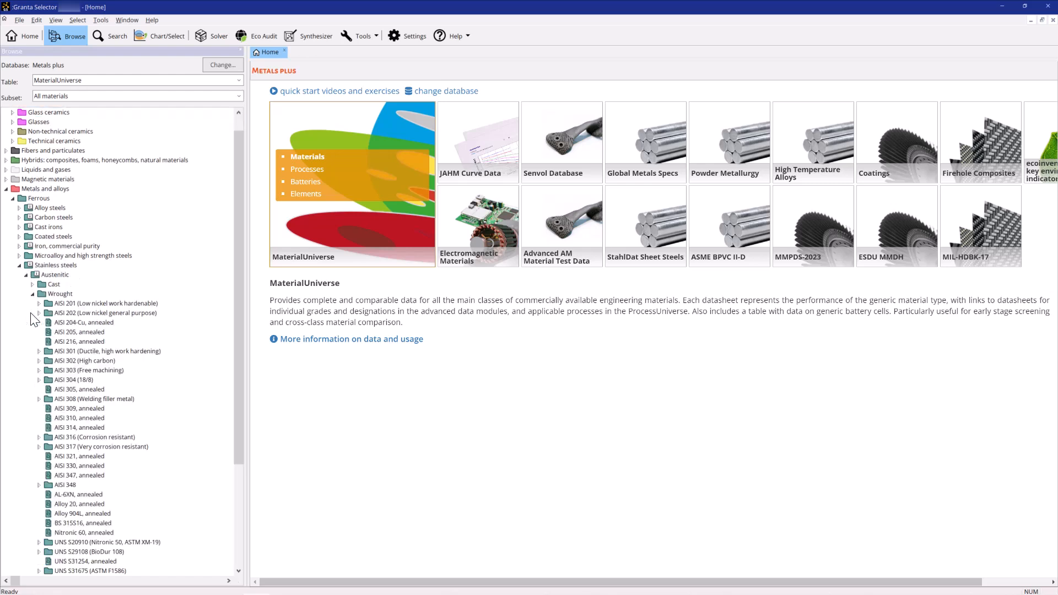
Bring up the 'AISI 205, annealed' datasheet and scroll through its properties
double_click(80, 332)
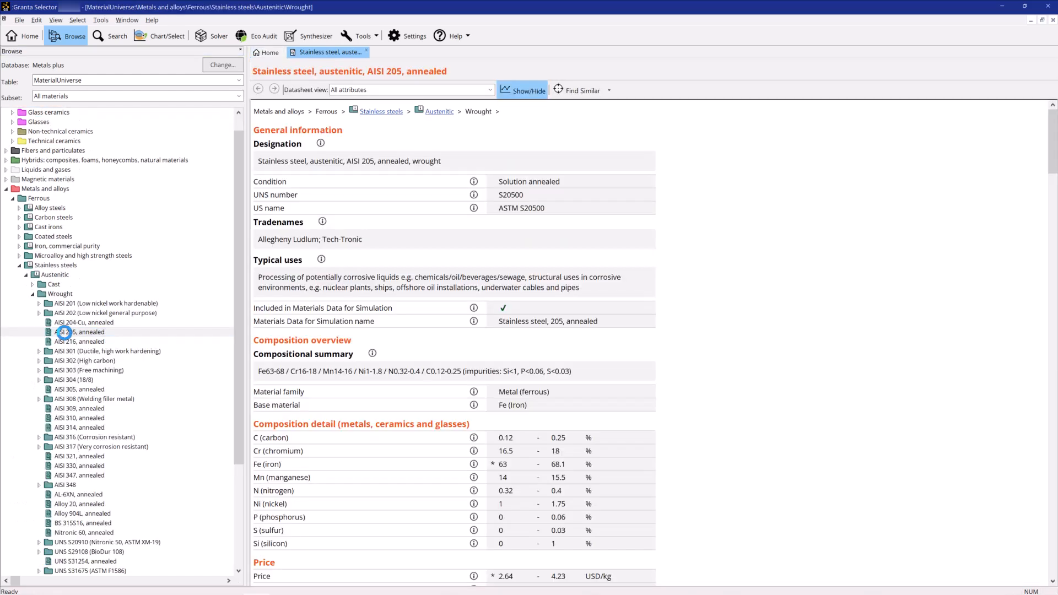
scroll("down", 3)
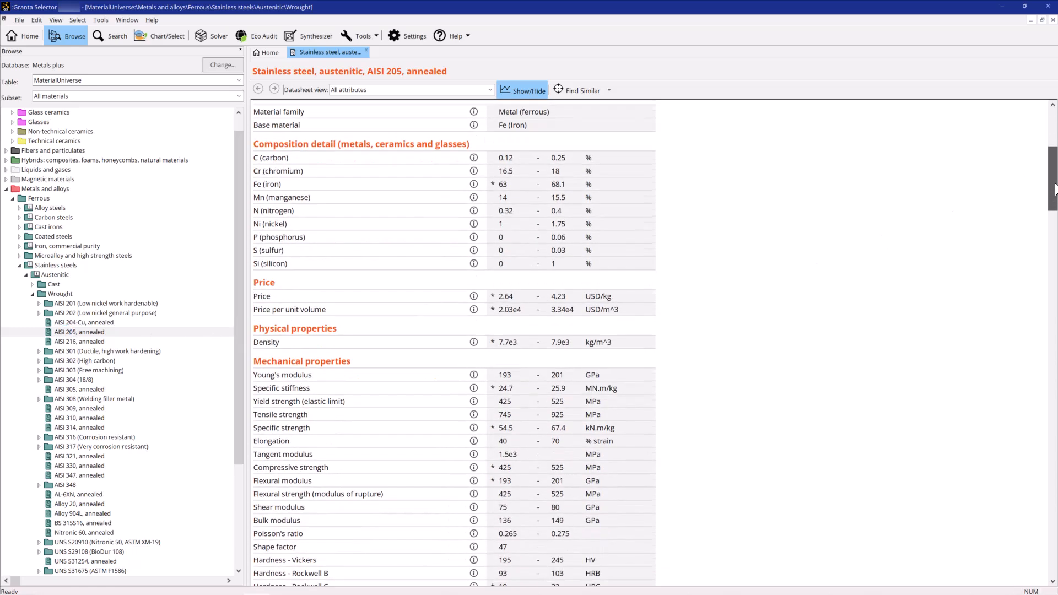
scroll("down", 3)
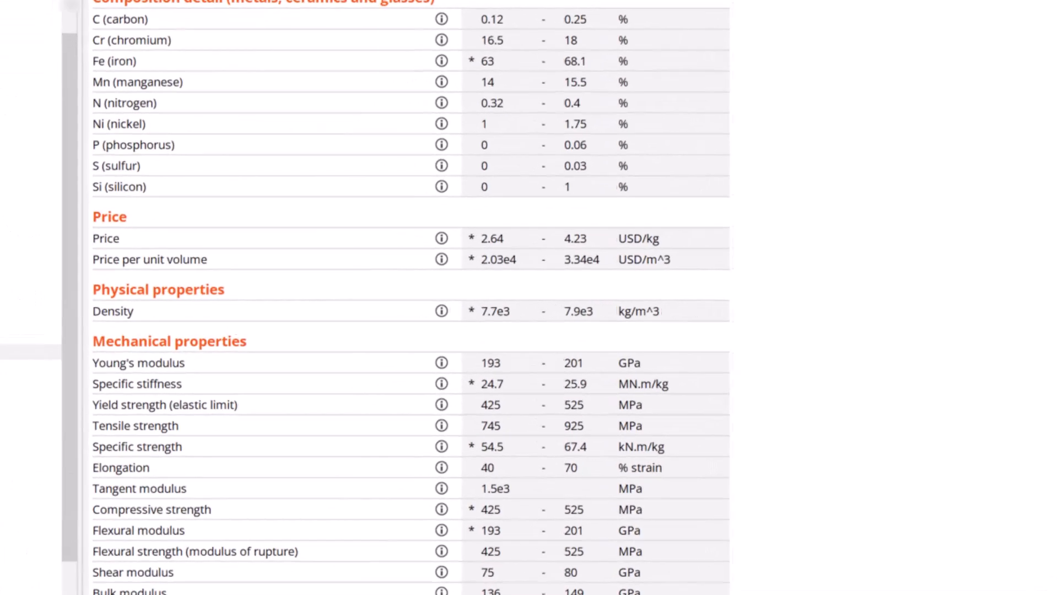
scroll("down", 3)
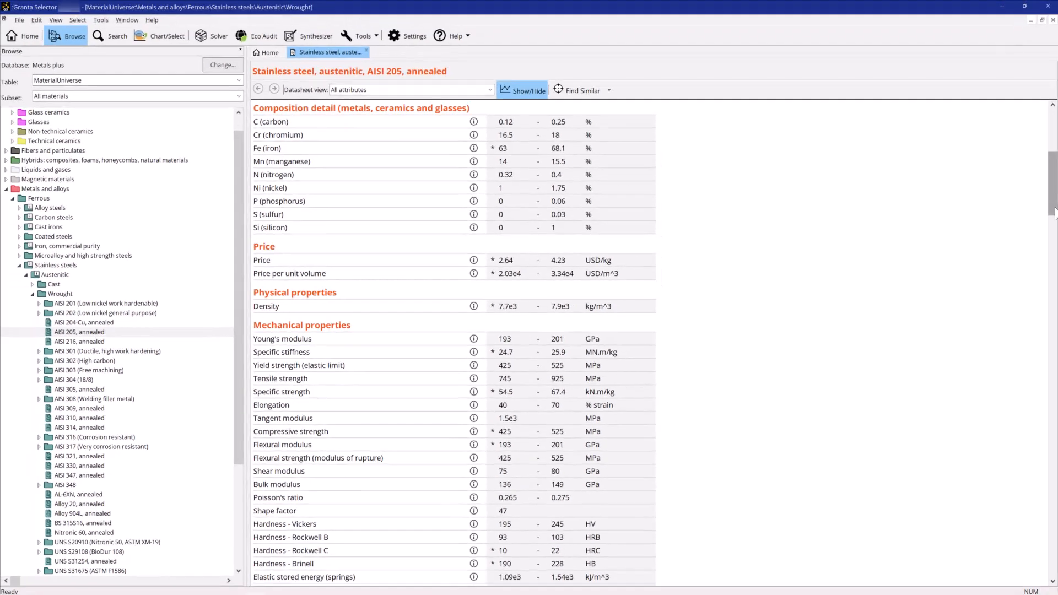
Reach the Links section and show the sixteen Global Metals similar alloys for AISI 205 annealed
scroll("down", 3)
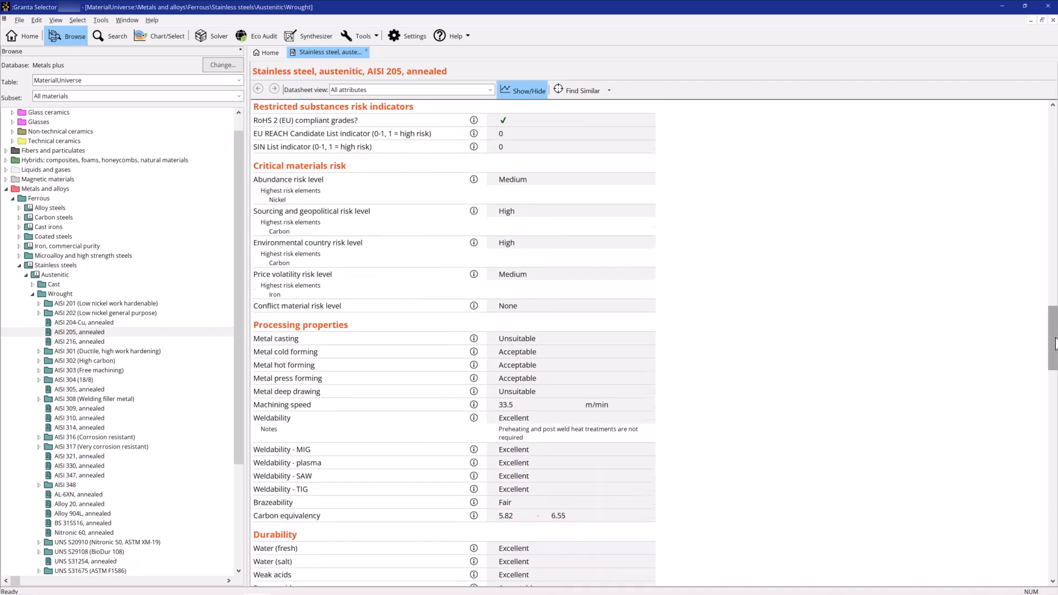
scroll("down", 3)
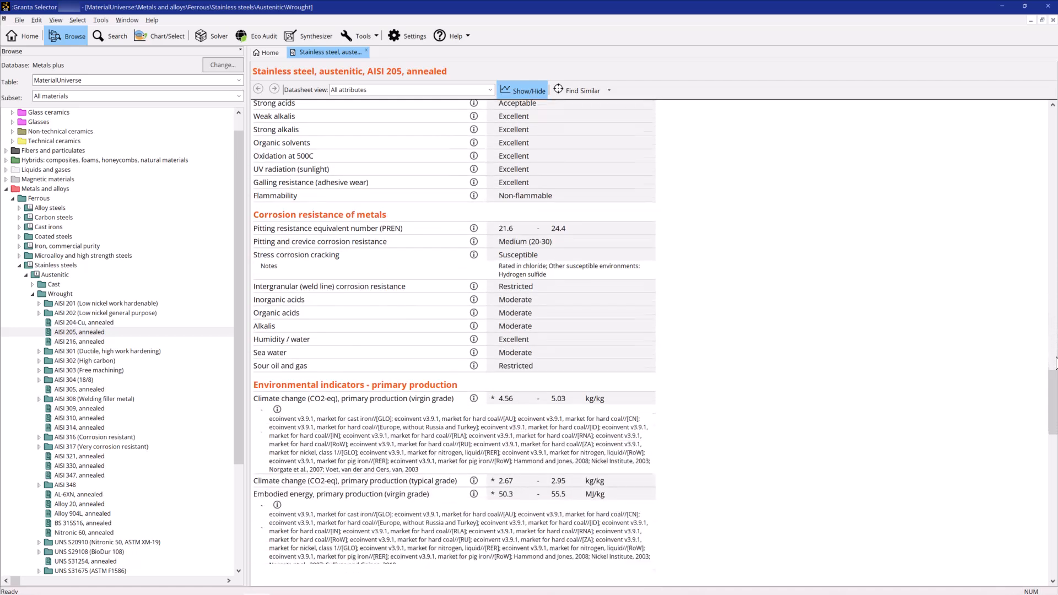
scroll("down", 3)
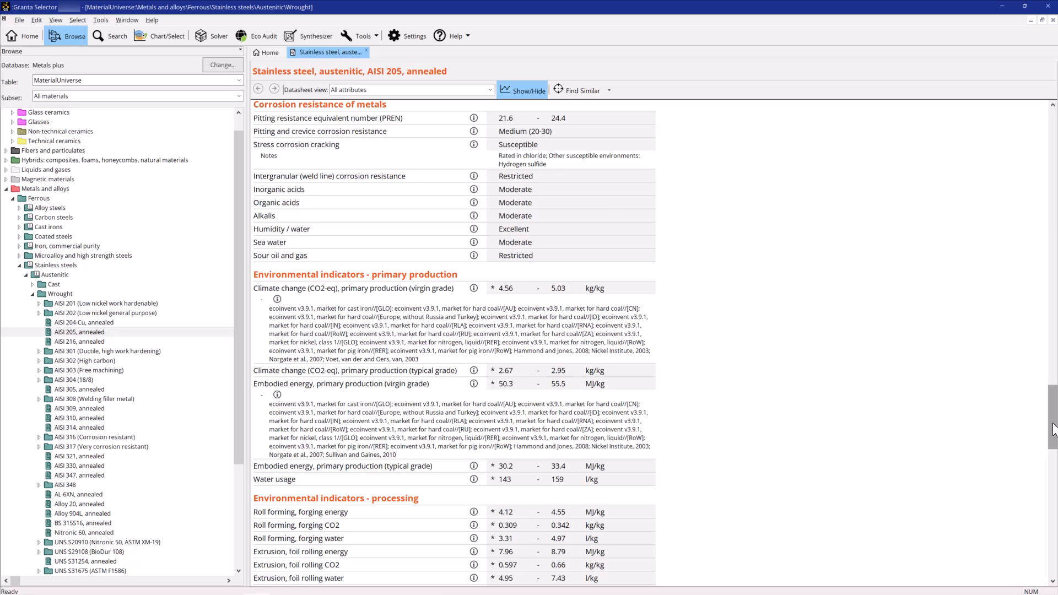
scroll("down", 3)
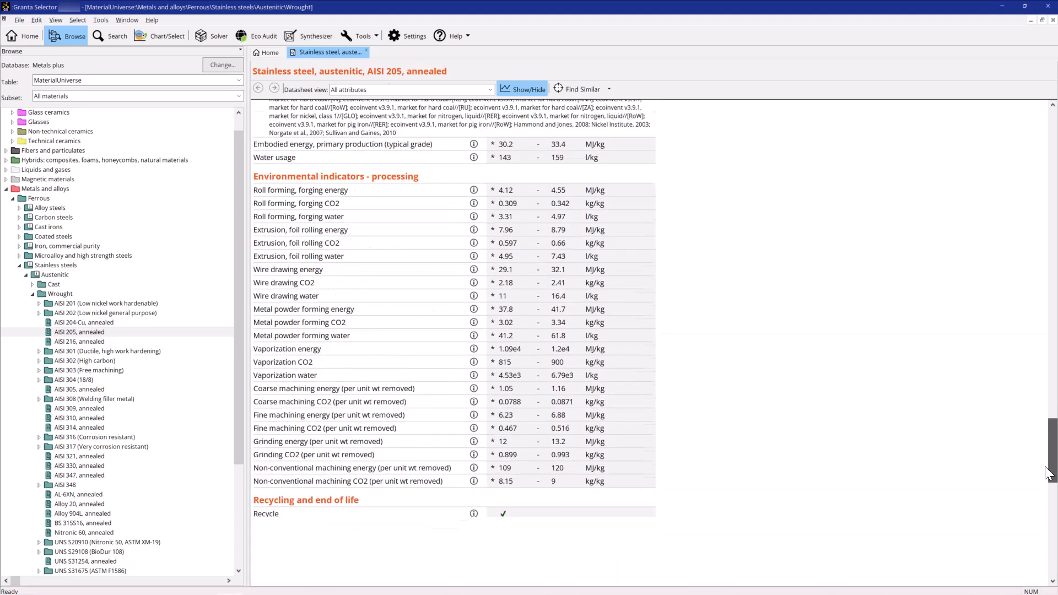
scroll("down", 3)
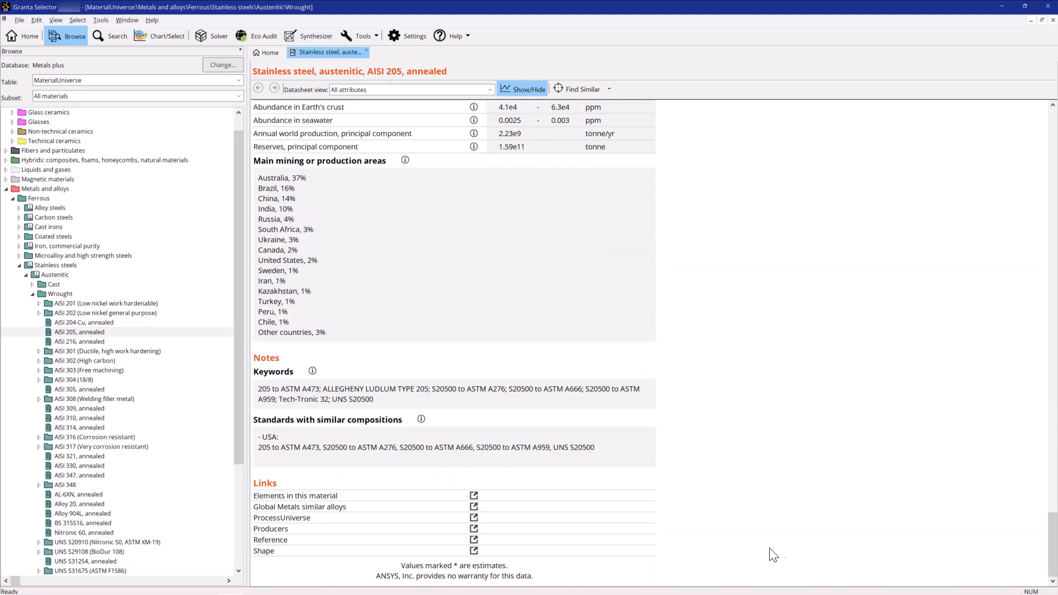
mouse_move(473, 507)
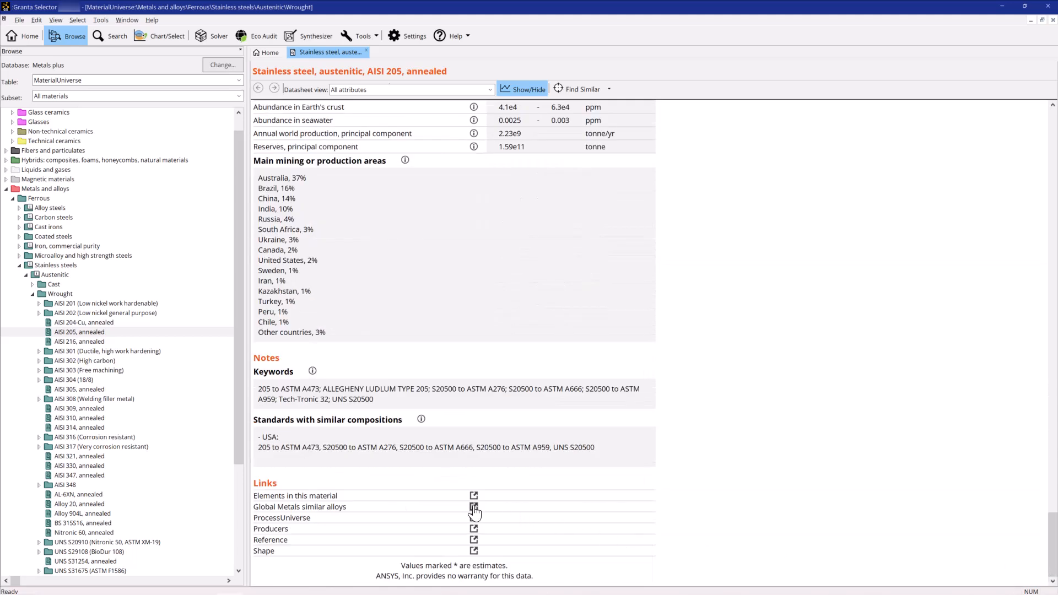
left_click(473, 506)
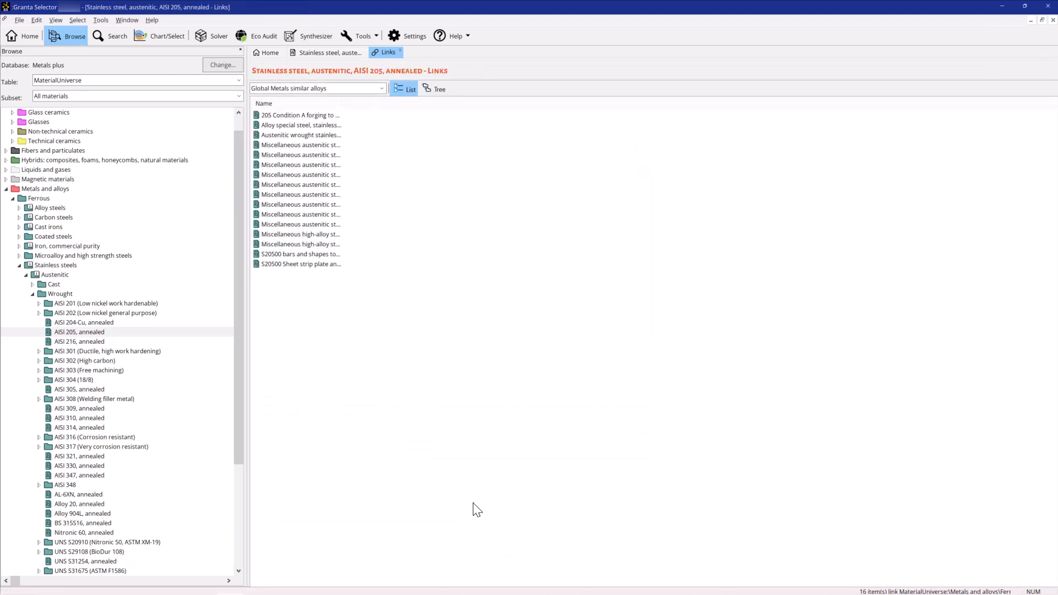
mouse_move(331, 142)
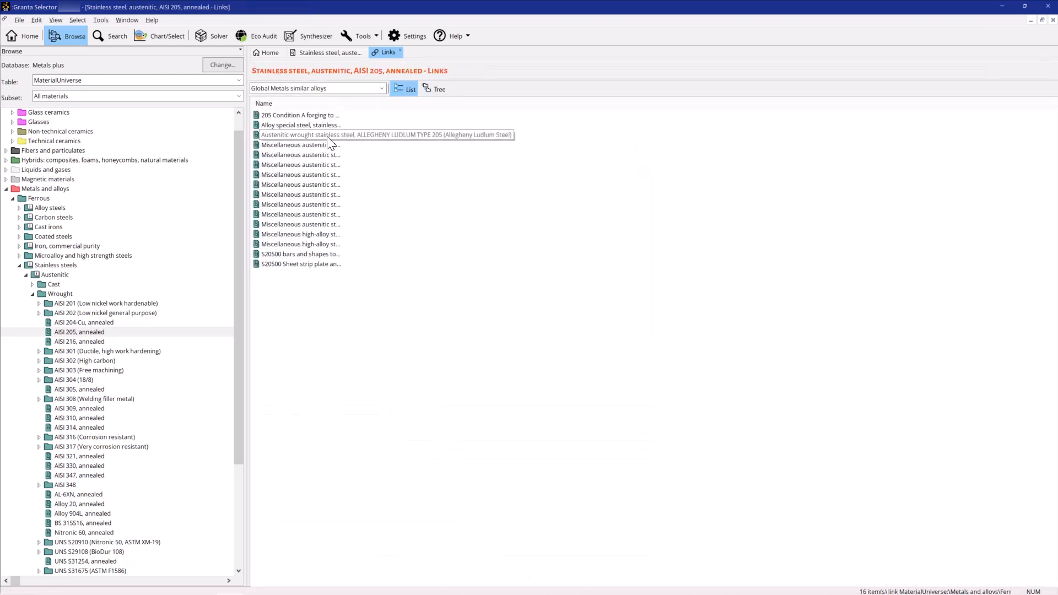